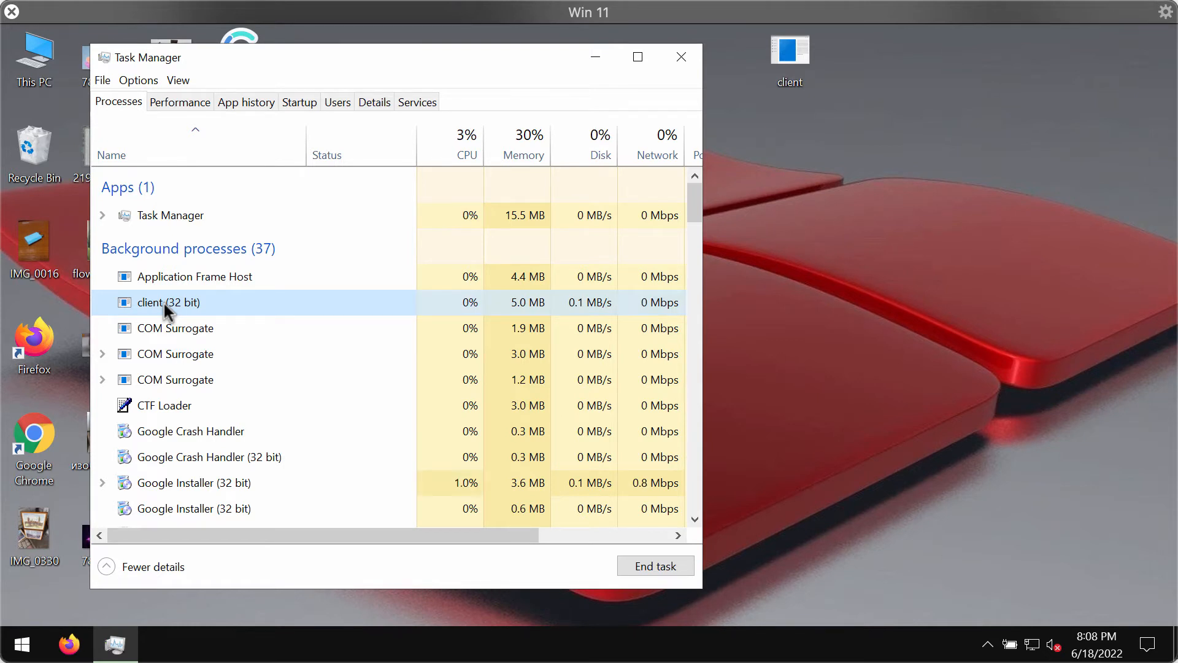
- Open the file location of the client (32 bit) process, showing client.exe
right_click(168, 302)
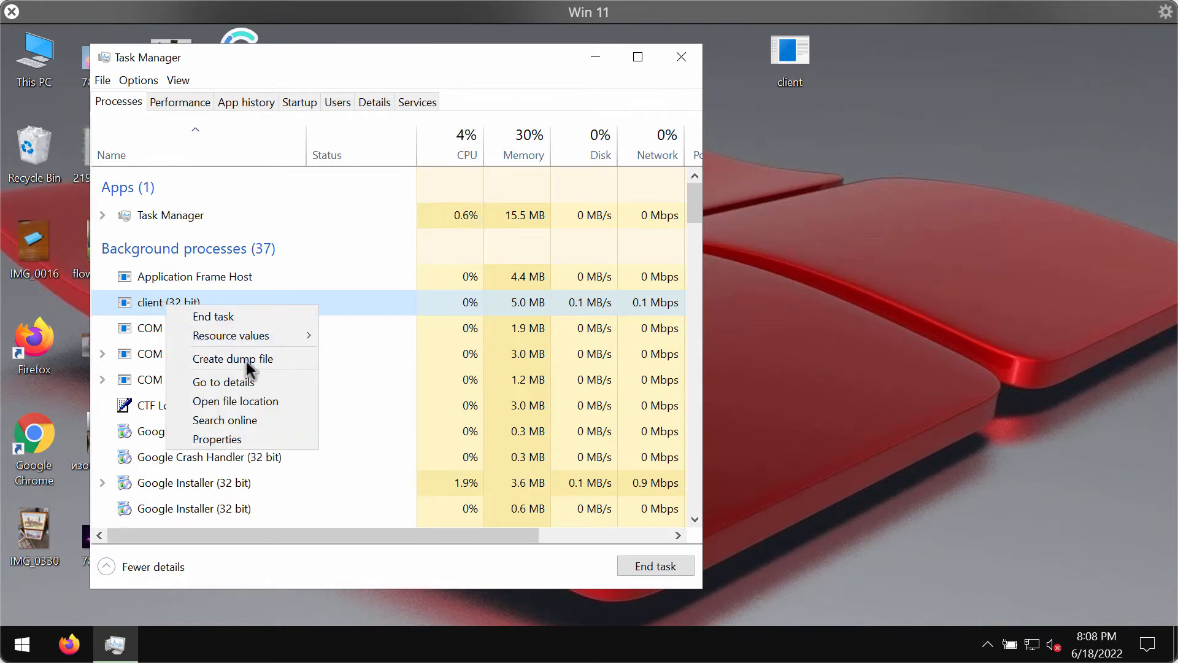
mouse_move(221, 381)
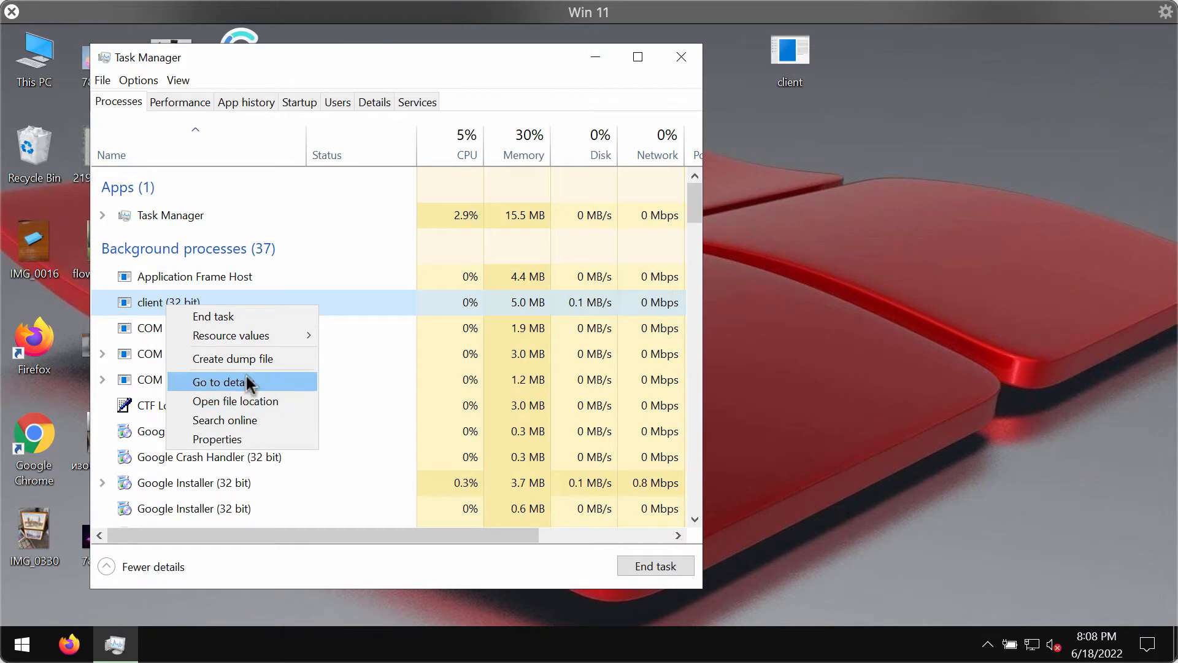
left_click(234, 400)
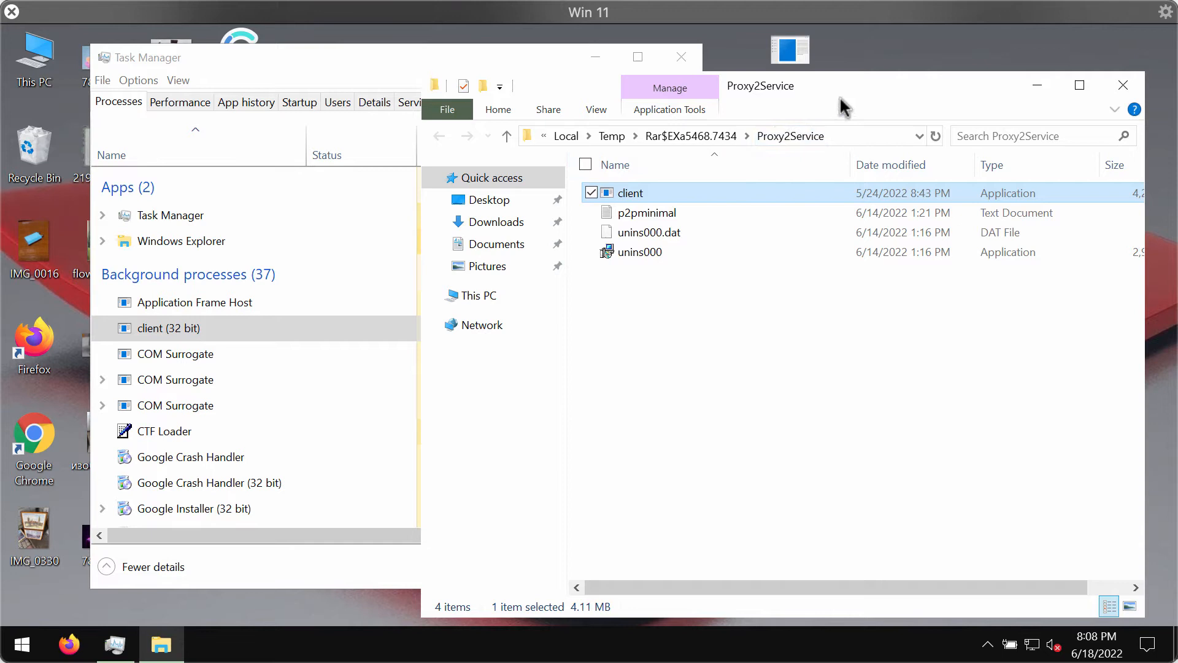
mouse_move(620, 164)
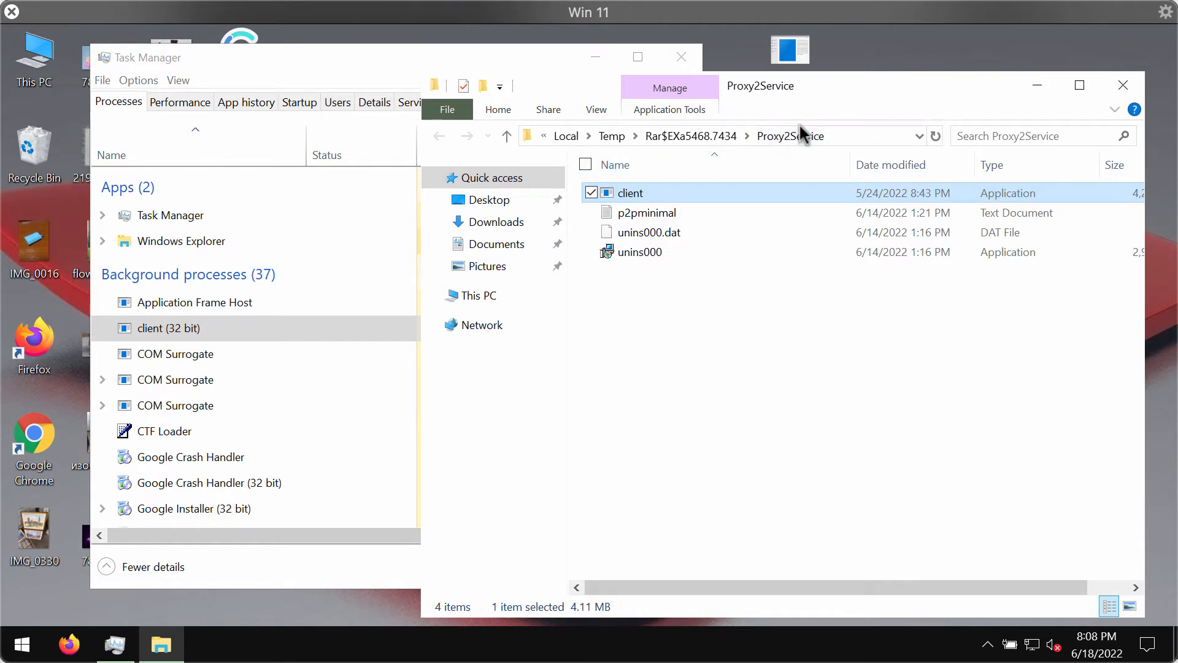
mouse_move(665, 274)
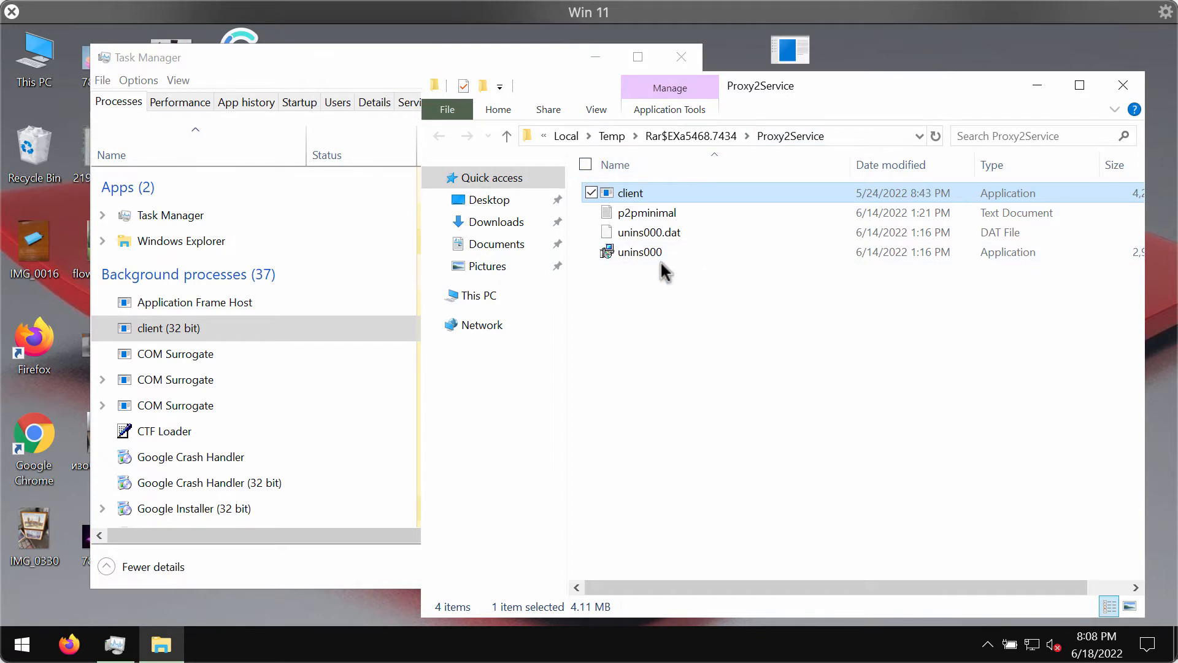
mouse_move(901, 61)
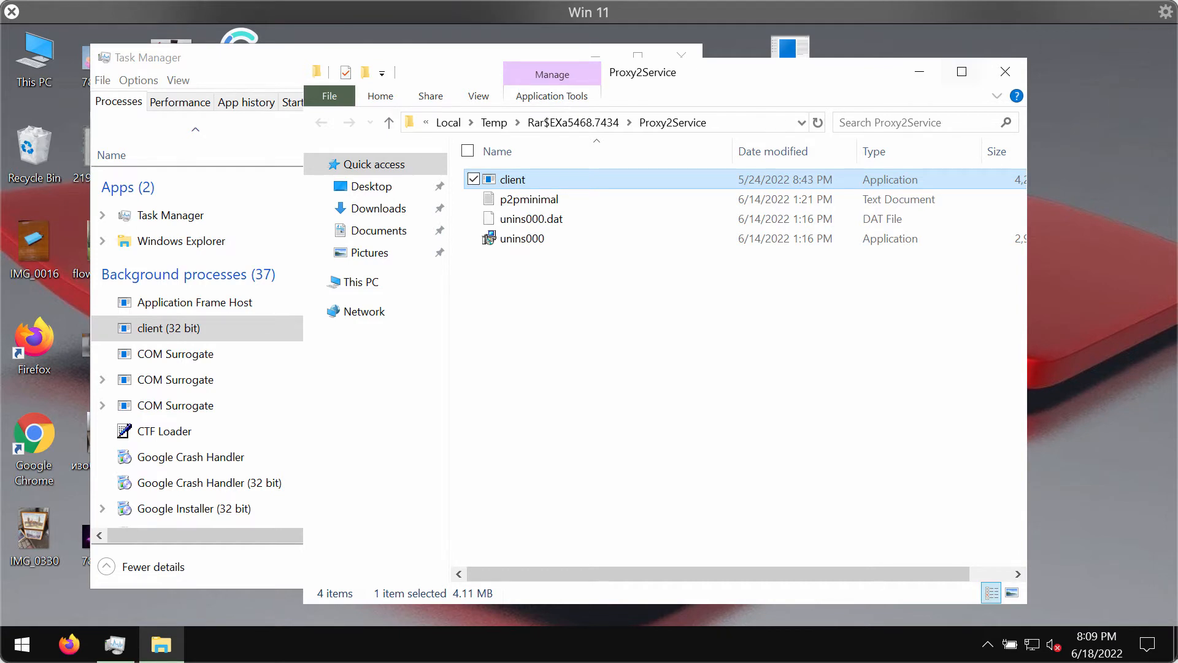
mouse_move(692, 274)
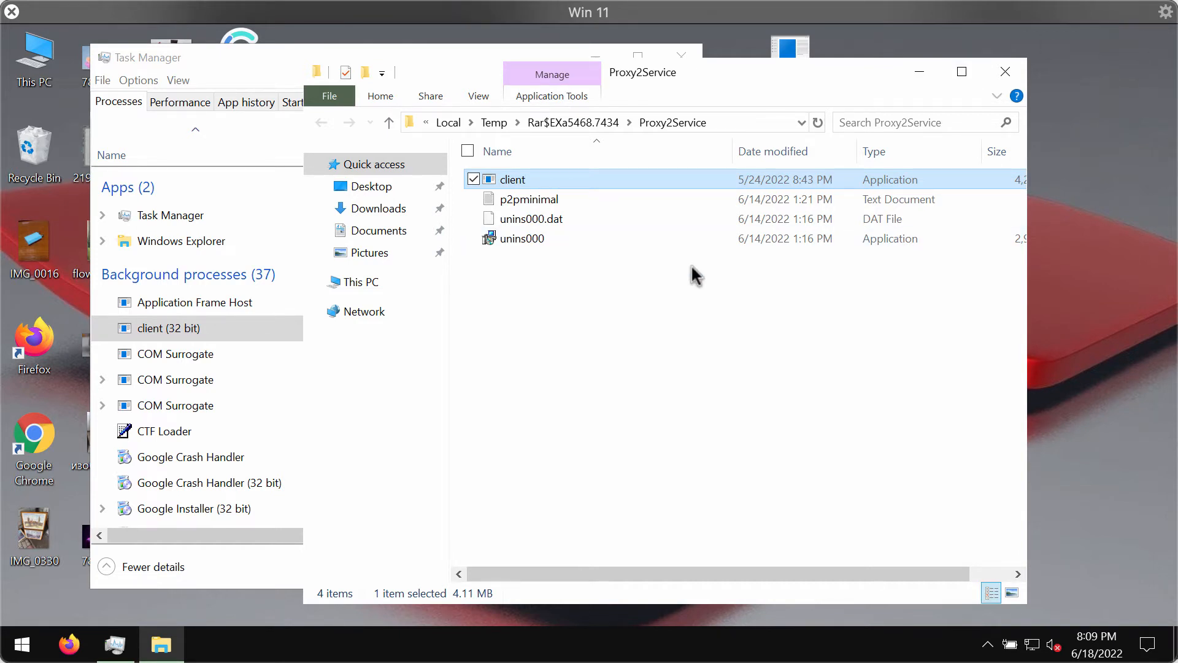
mouse_move(870, 184)
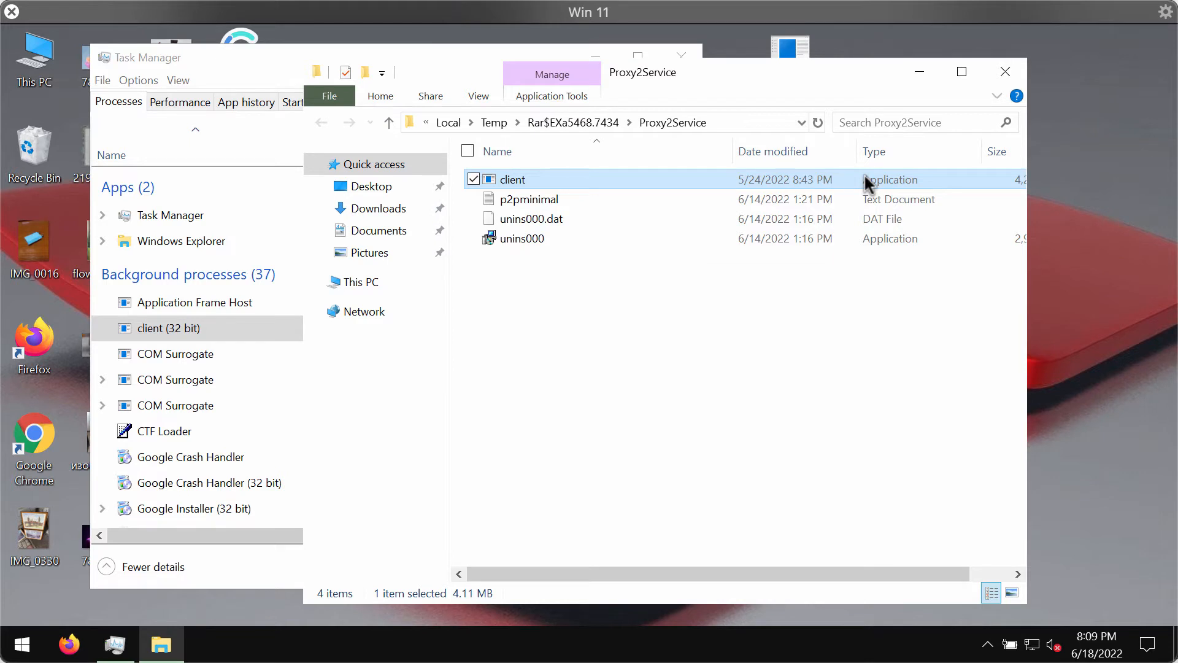
mouse_move(657, 151)
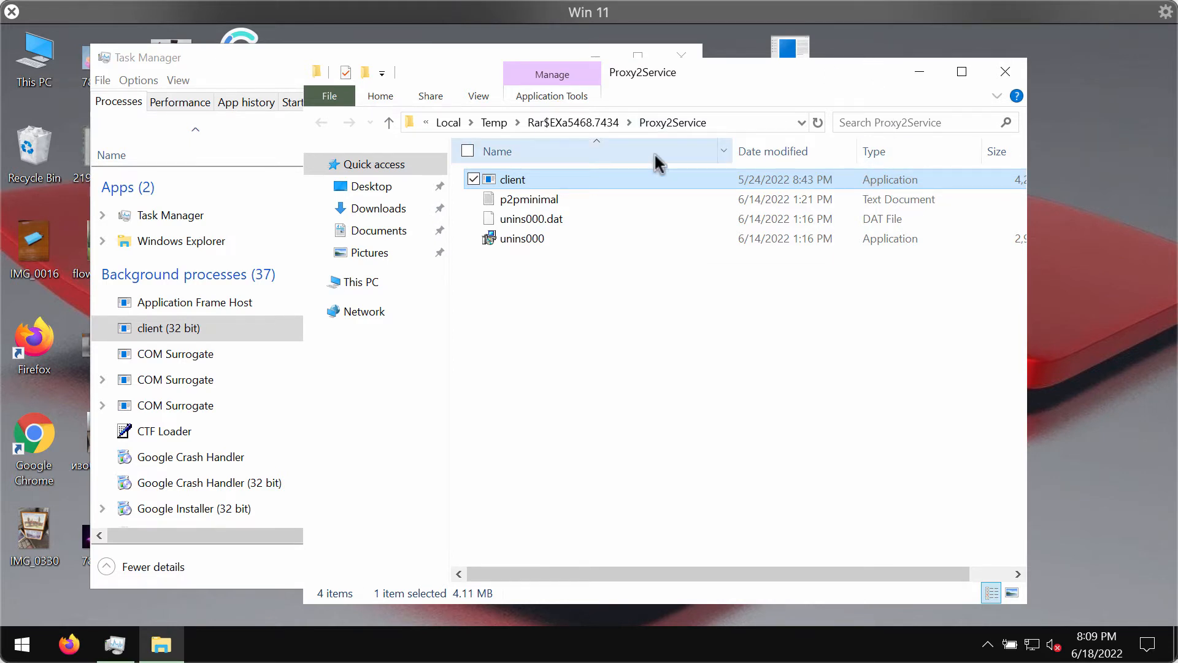
mouse_move(669, 135)
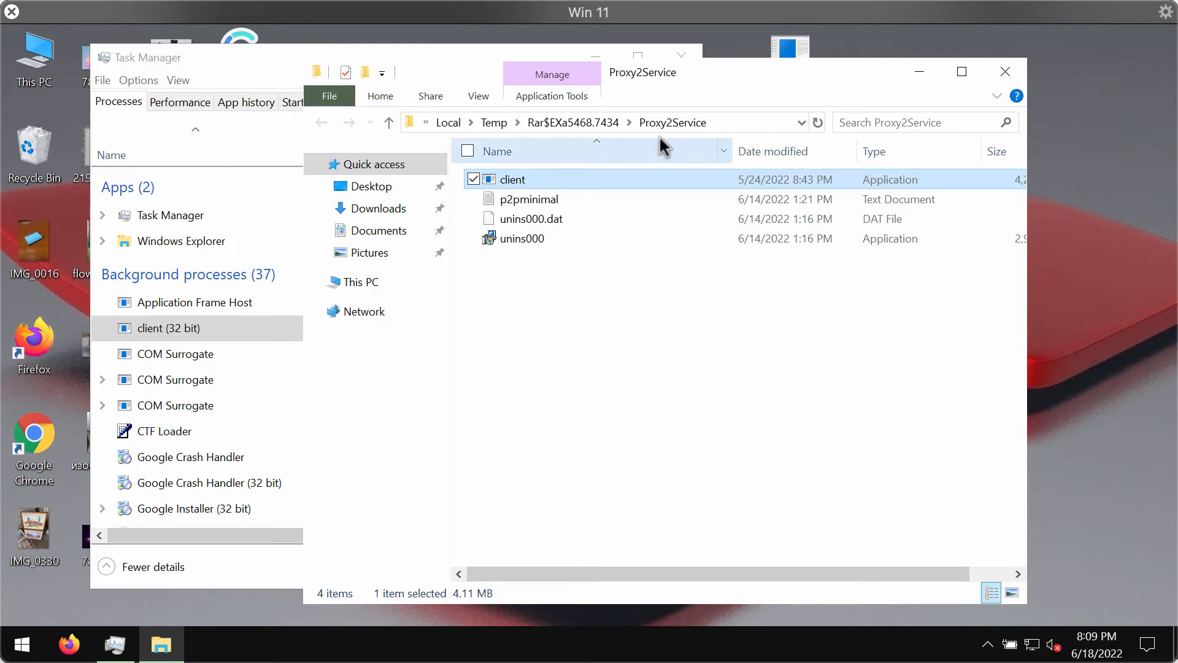
mouse_move(793, 83)
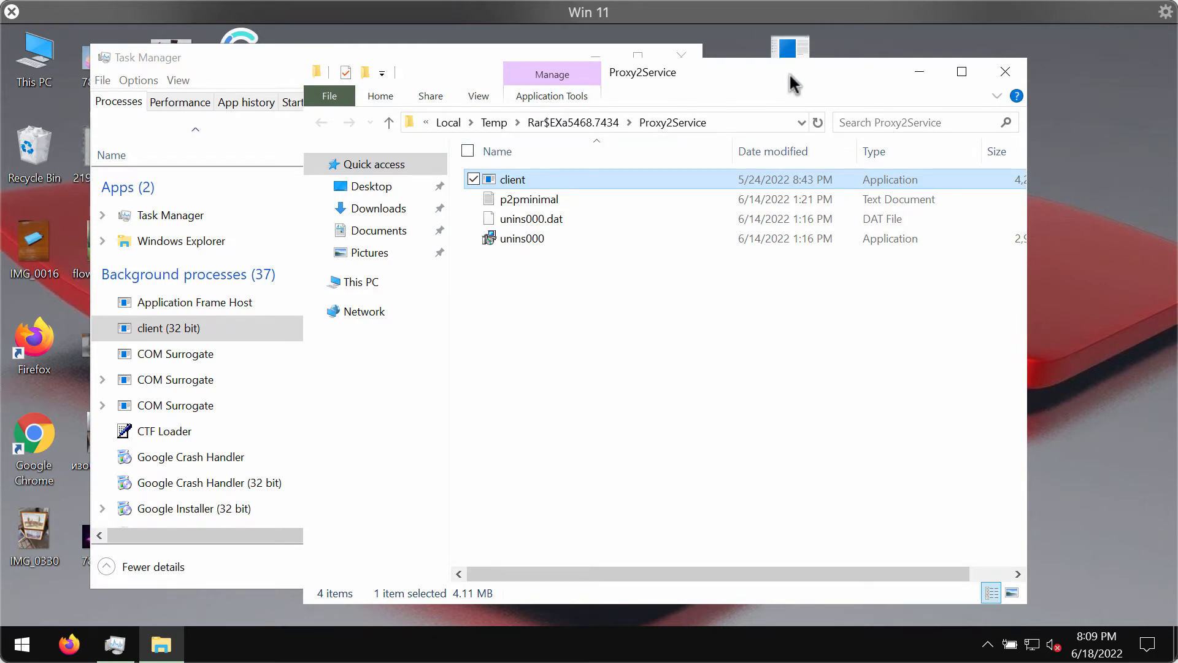
mouse_move(1005, 71)
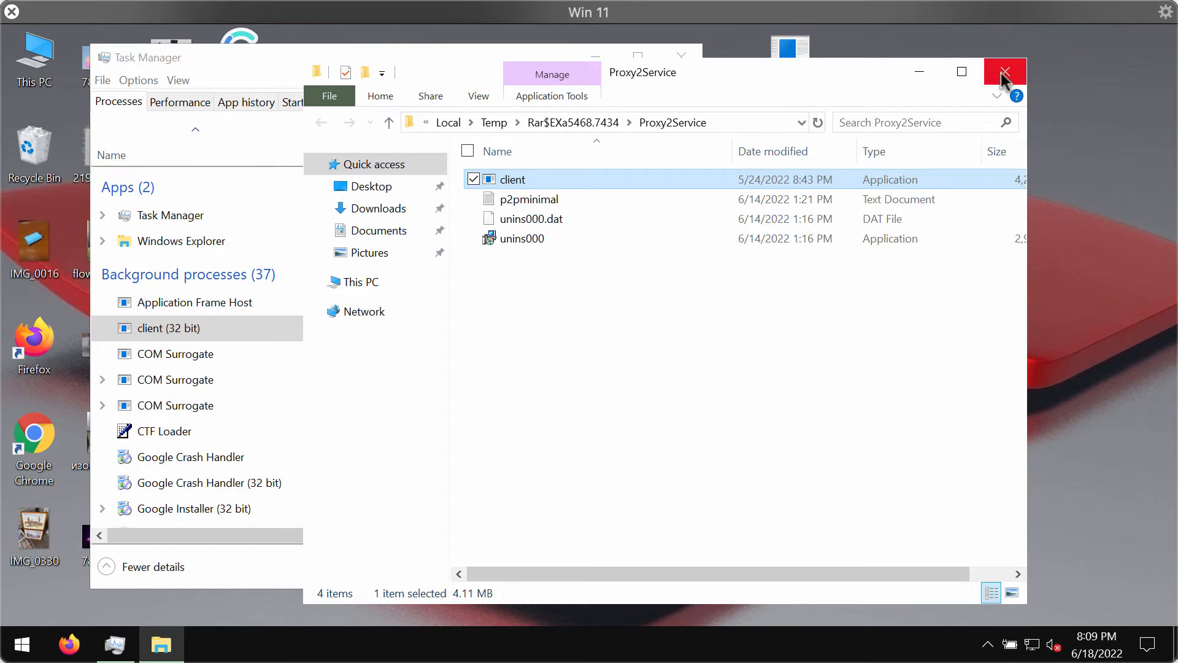
mouse_move(1005, 78)
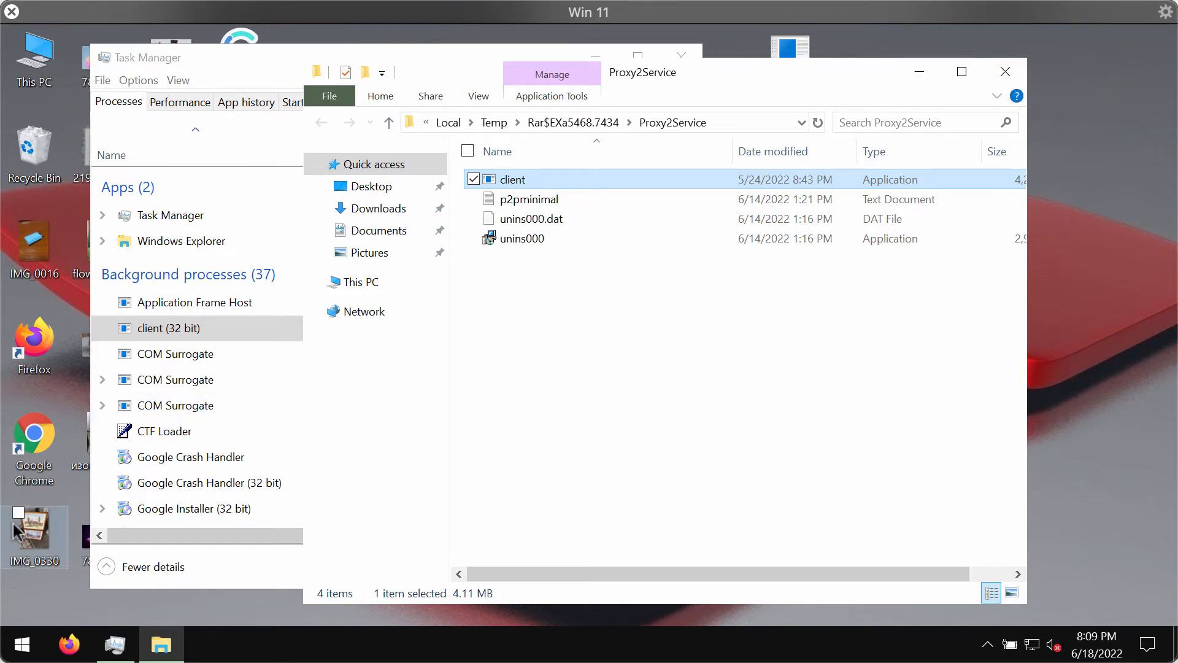
right_click(21, 644)
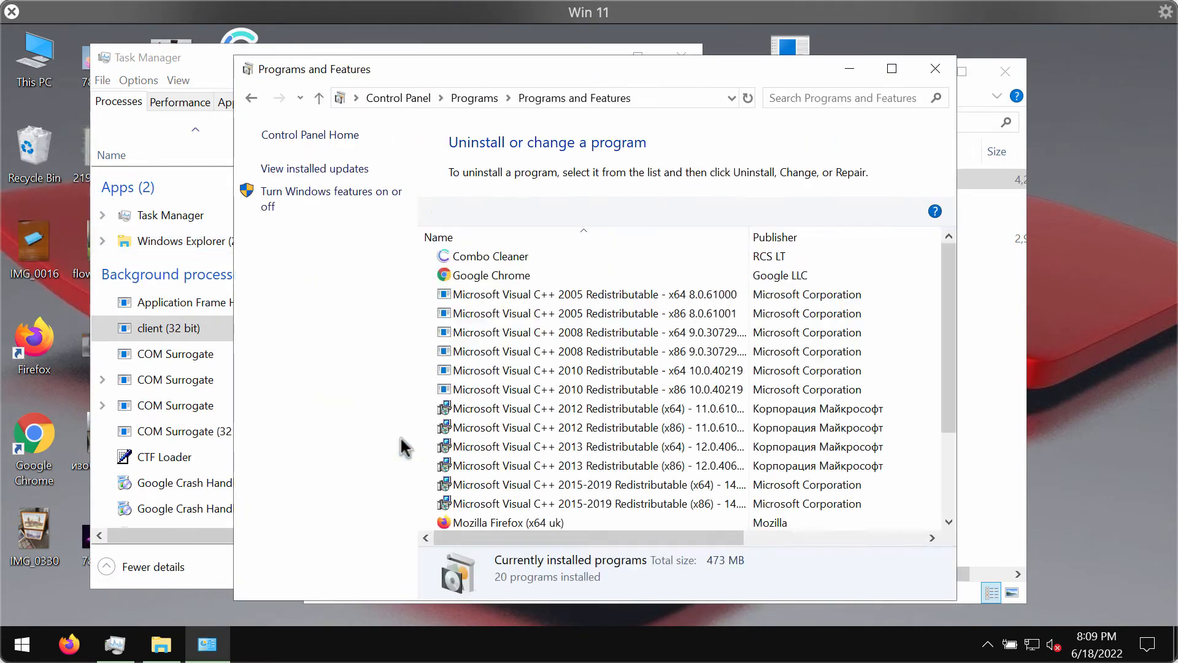
scroll("down", 3)
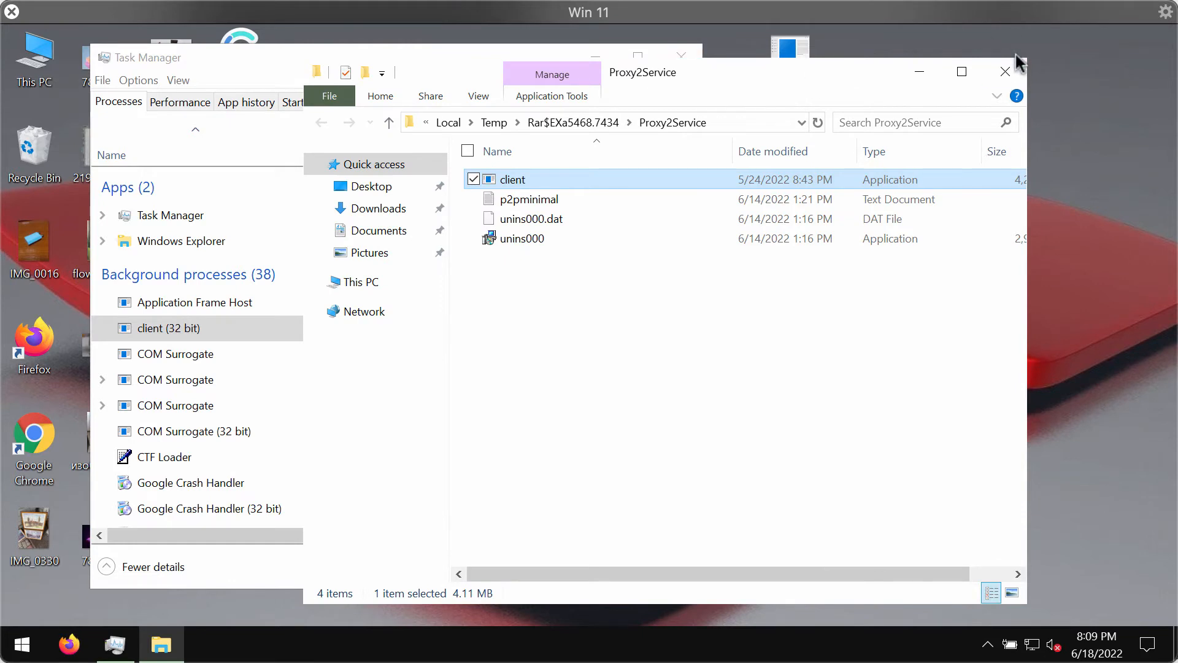
- Close the Proxy2Service folder and hide the combocleaner.com Chrome window
left_click(1005, 71)
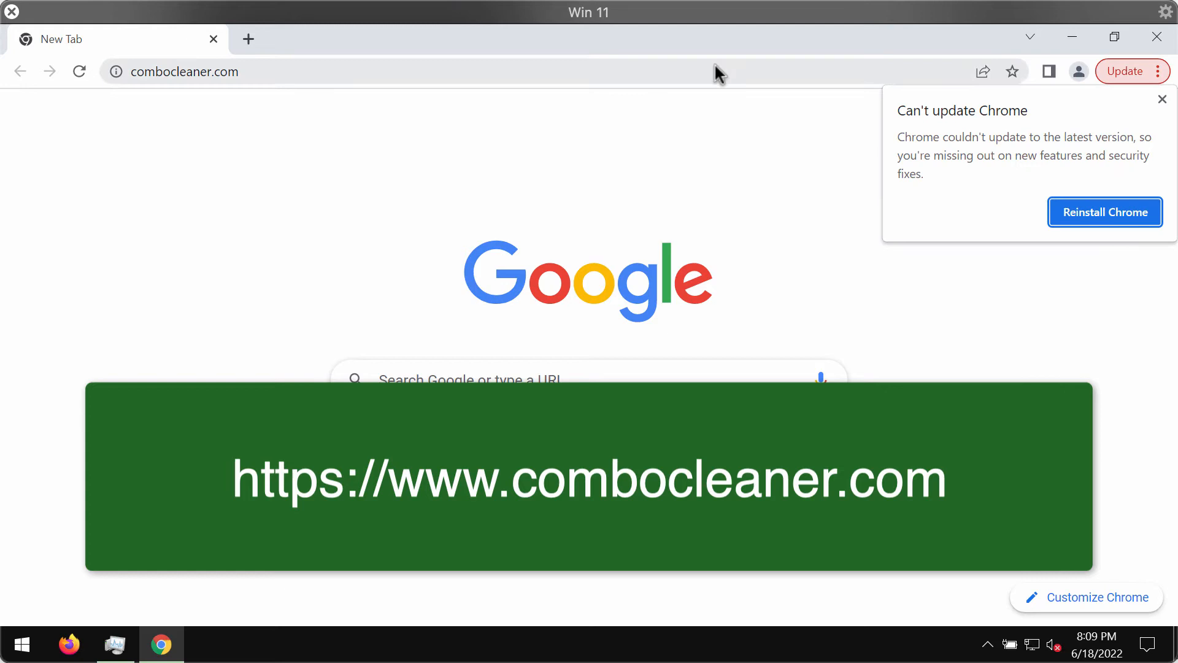
left_click(1163, 98)
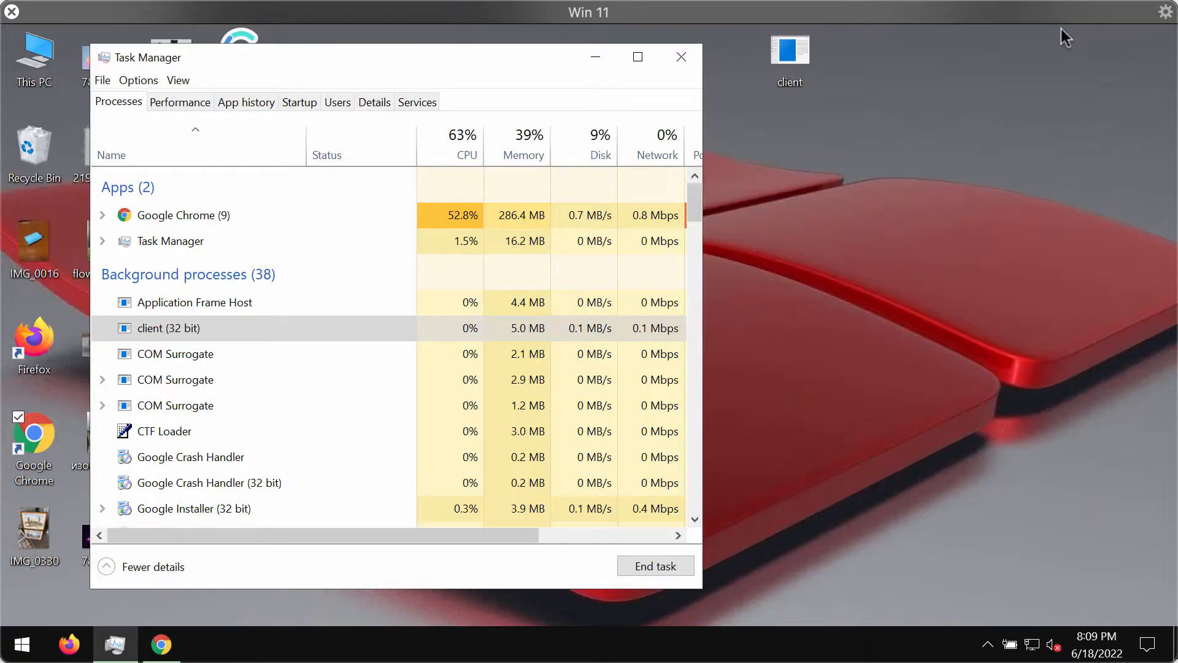
- Minimize Task Manager and launch Combo Cleaner from its desktop shortcut
left_click(681, 57)
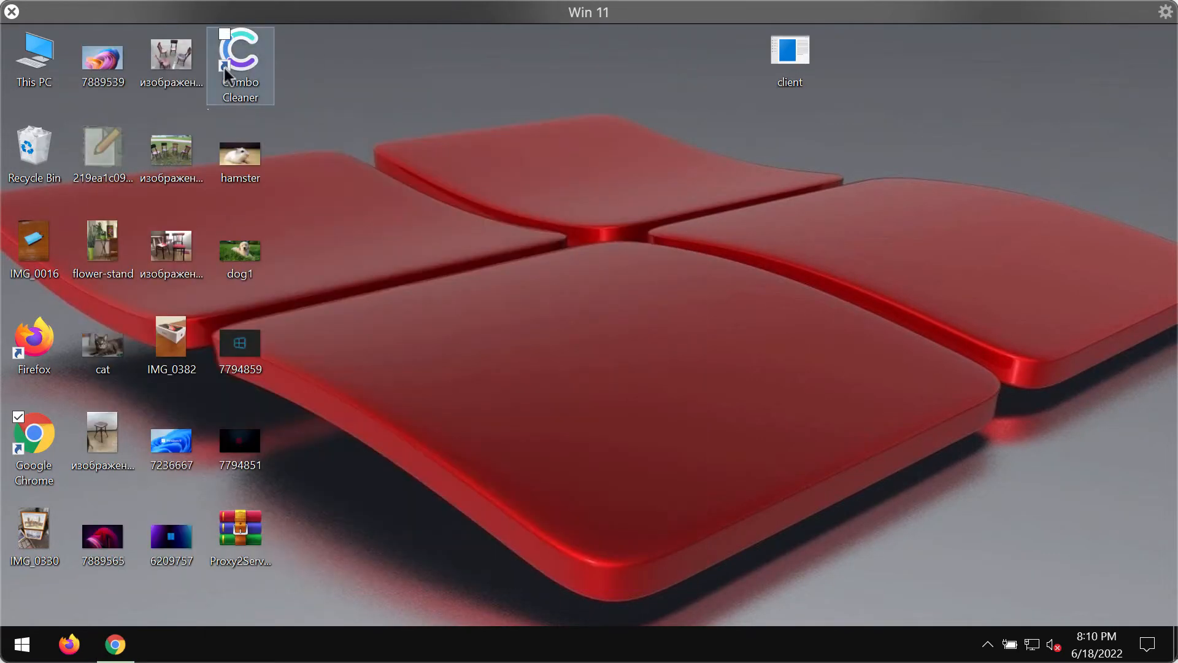
left_click(240, 53)
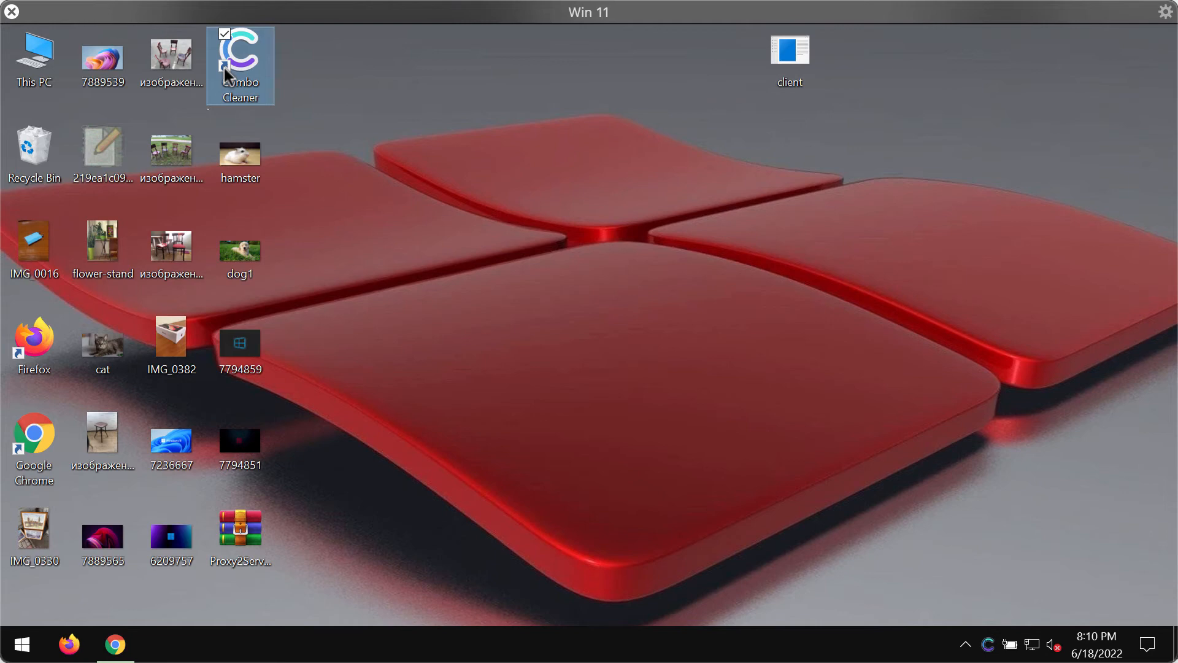
double_click(240, 53)
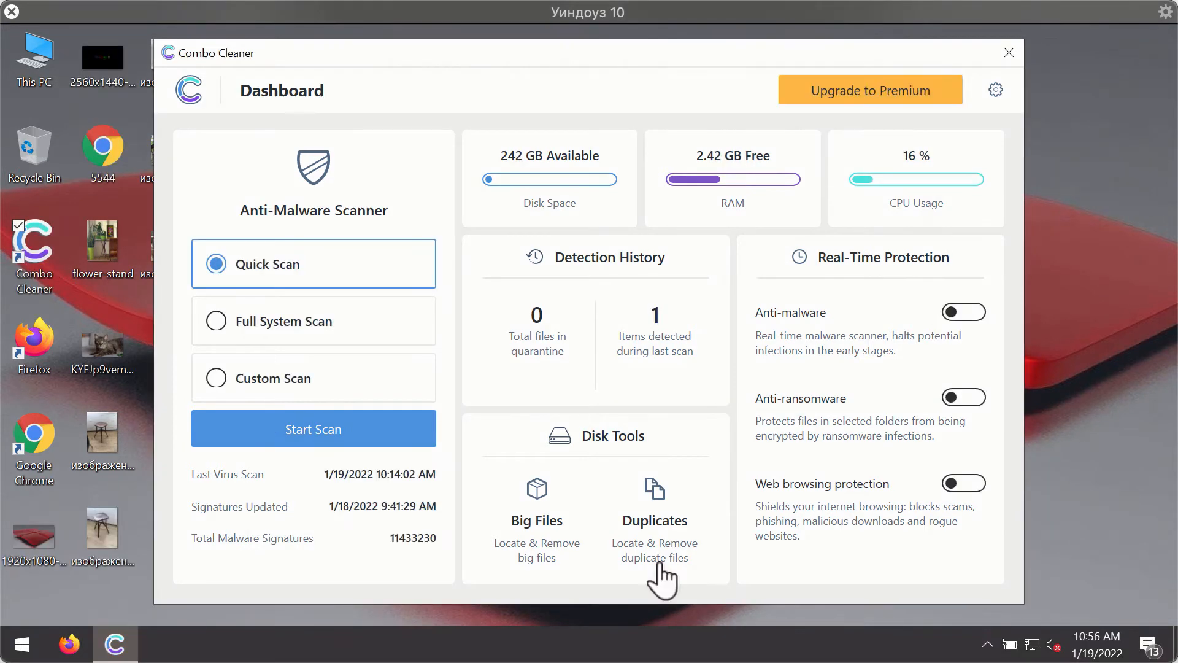
mouse_move(722, 439)
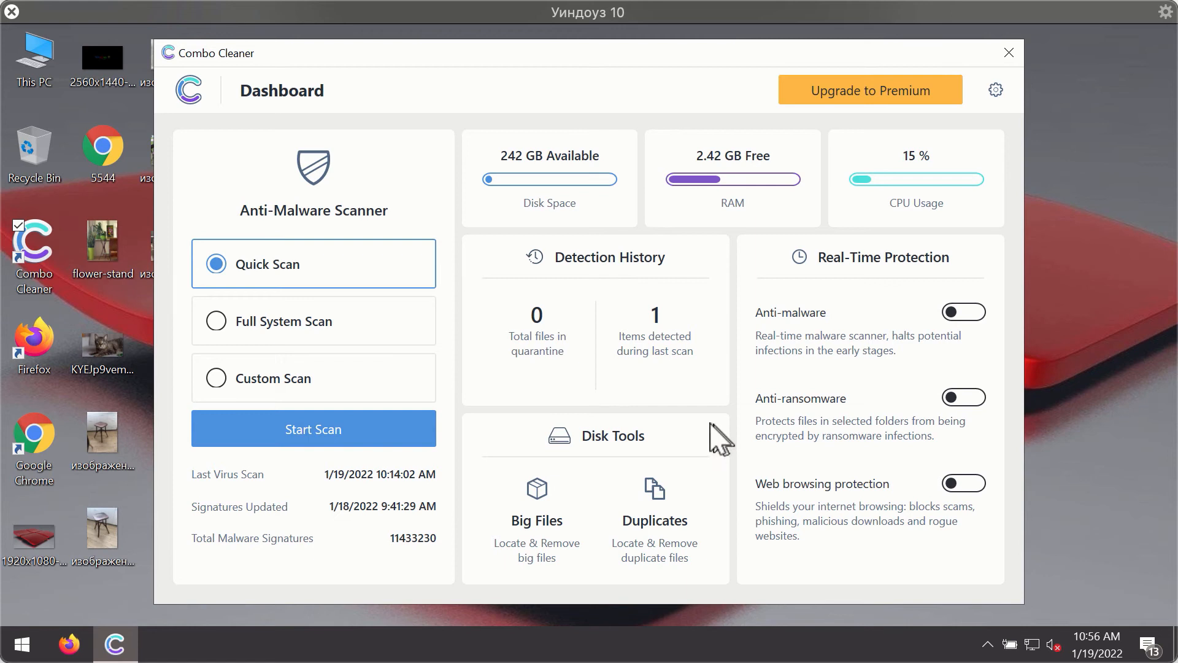
mouse_move(767, 184)
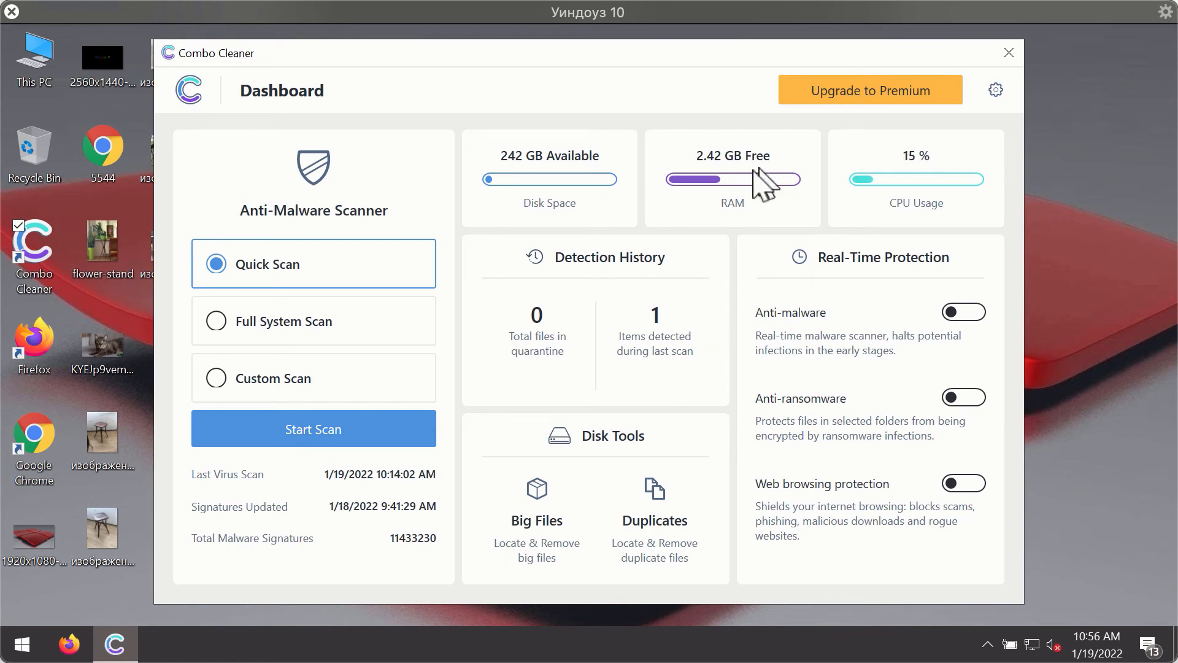
mouse_move(272, 307)
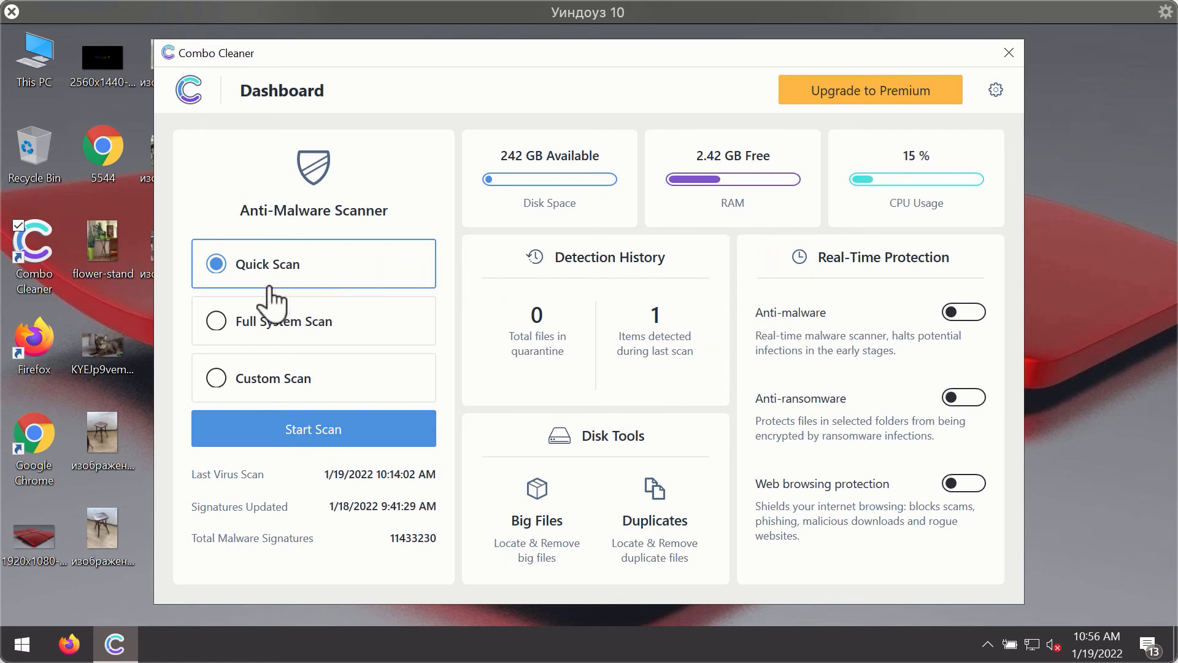
mouse_move(329, 437)
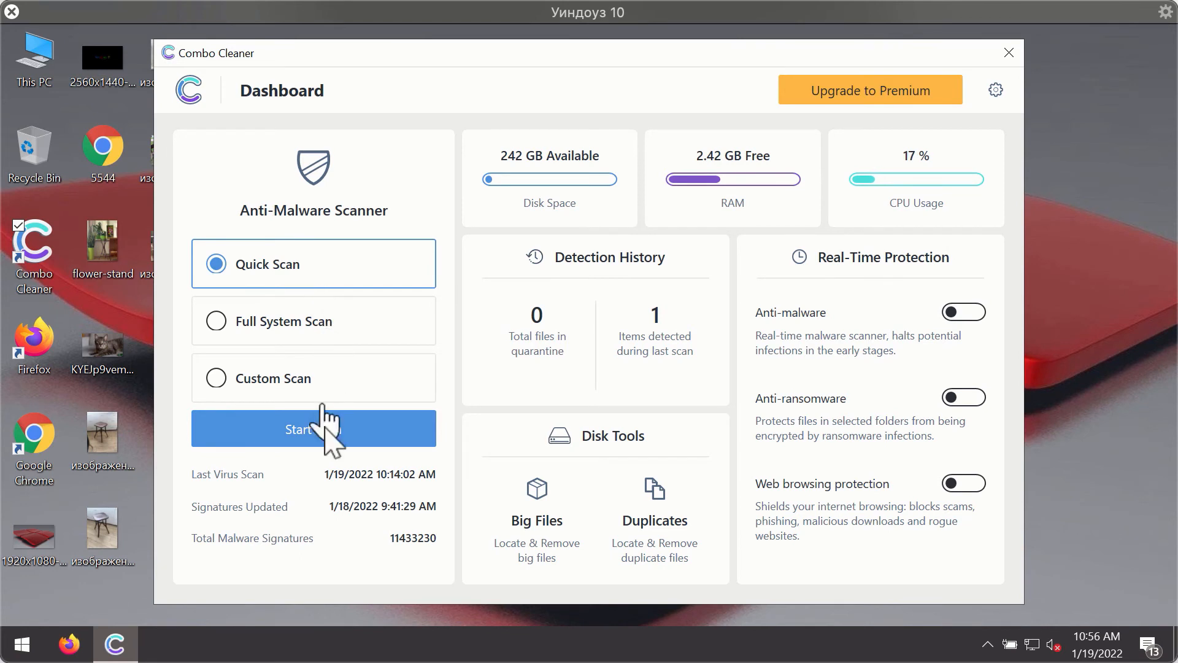
- Start the Combo Cleaner Quick Scan from the Dashboard
left_click(313, 429)
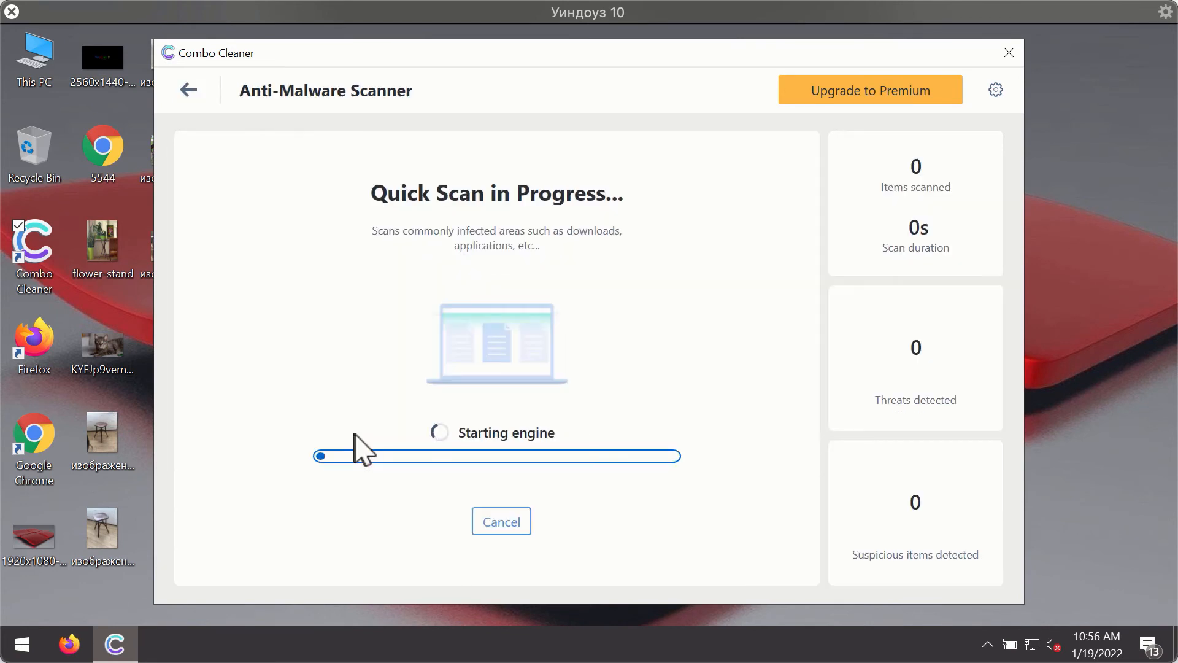
mouse_move(581, 367)
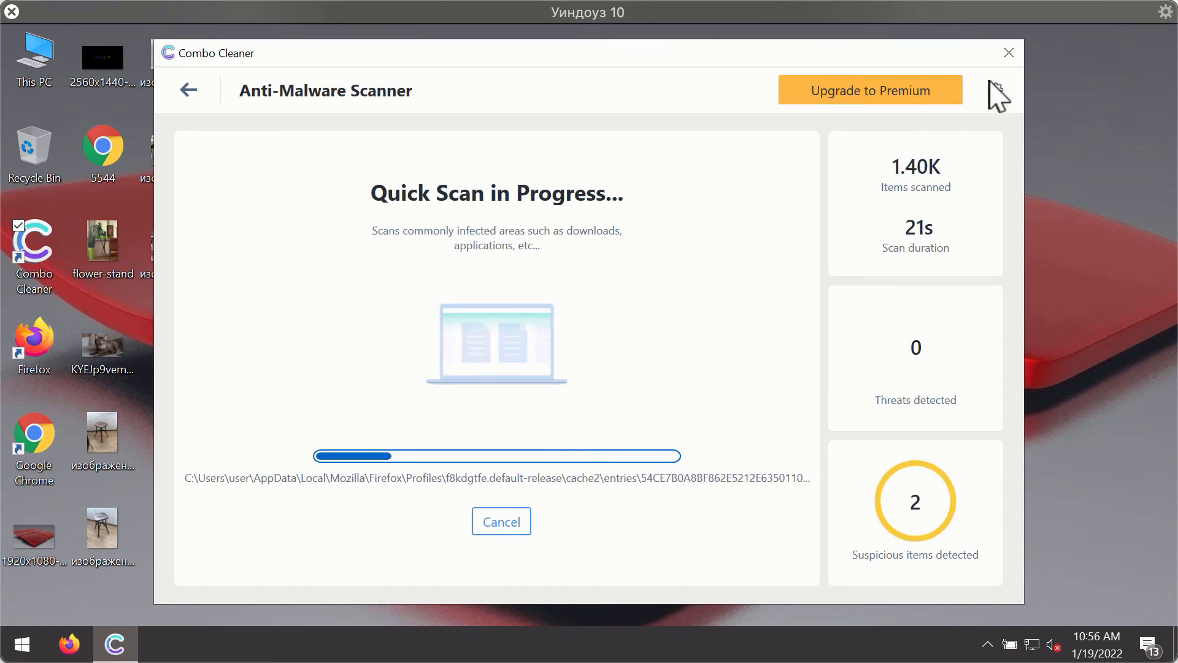
- View the Anti-Ransomware settings page, which has no protected folders or trusted programs
left_click(995, 89)
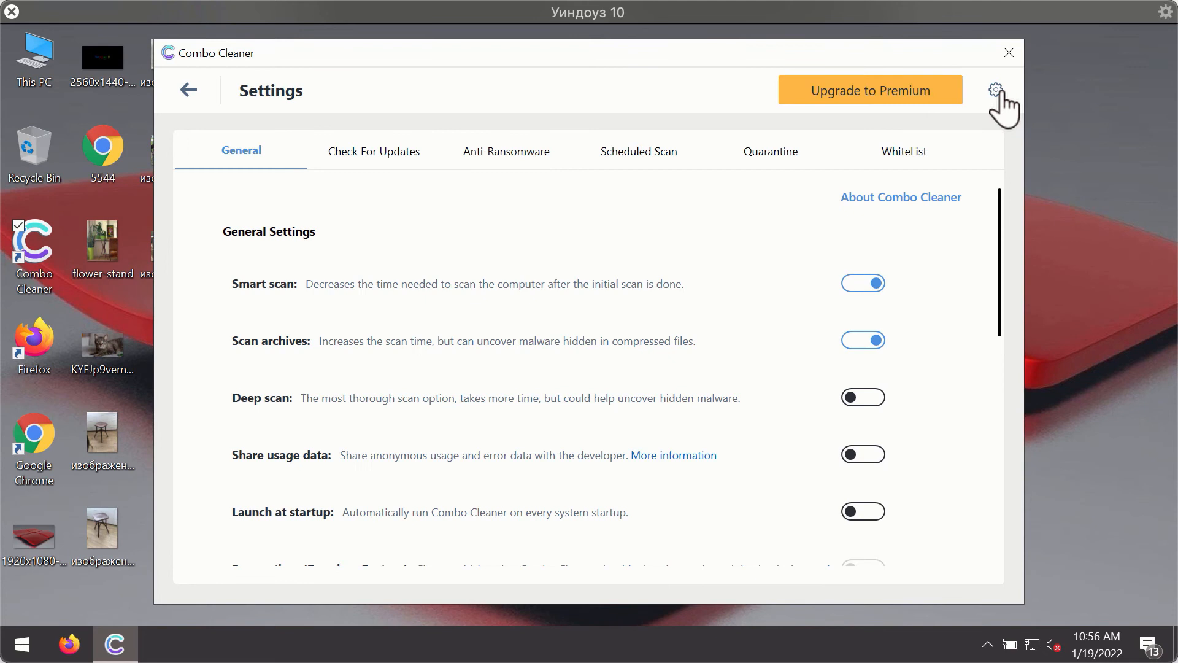
mouse_move(498, 150)
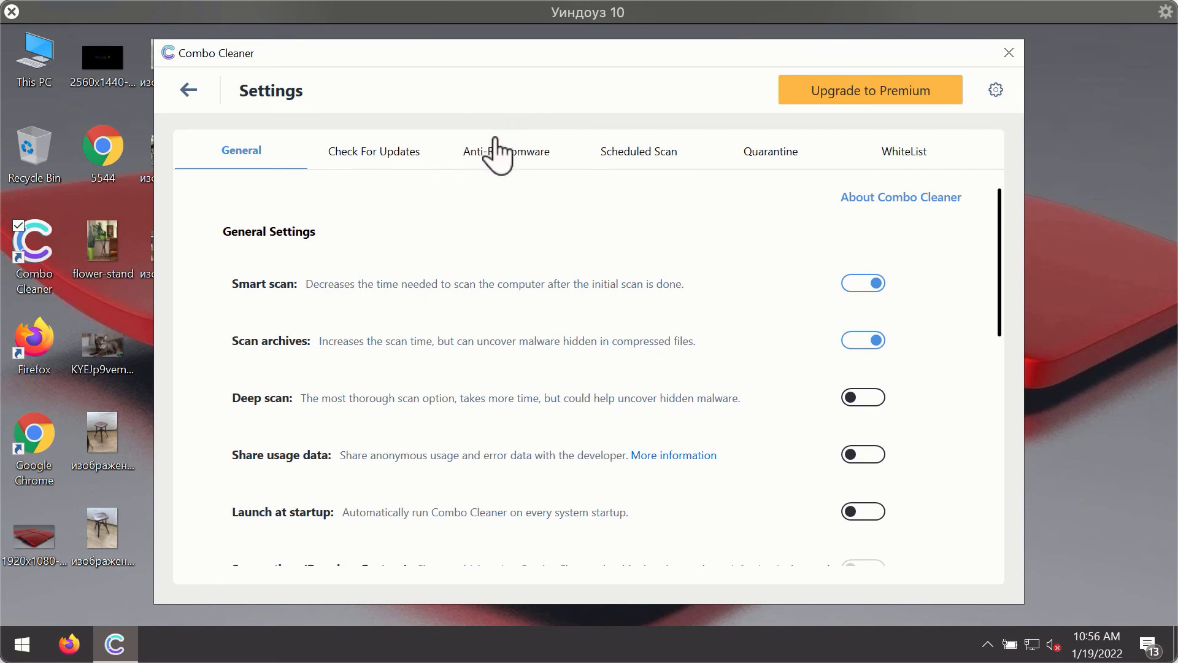
left_click(506, 151)
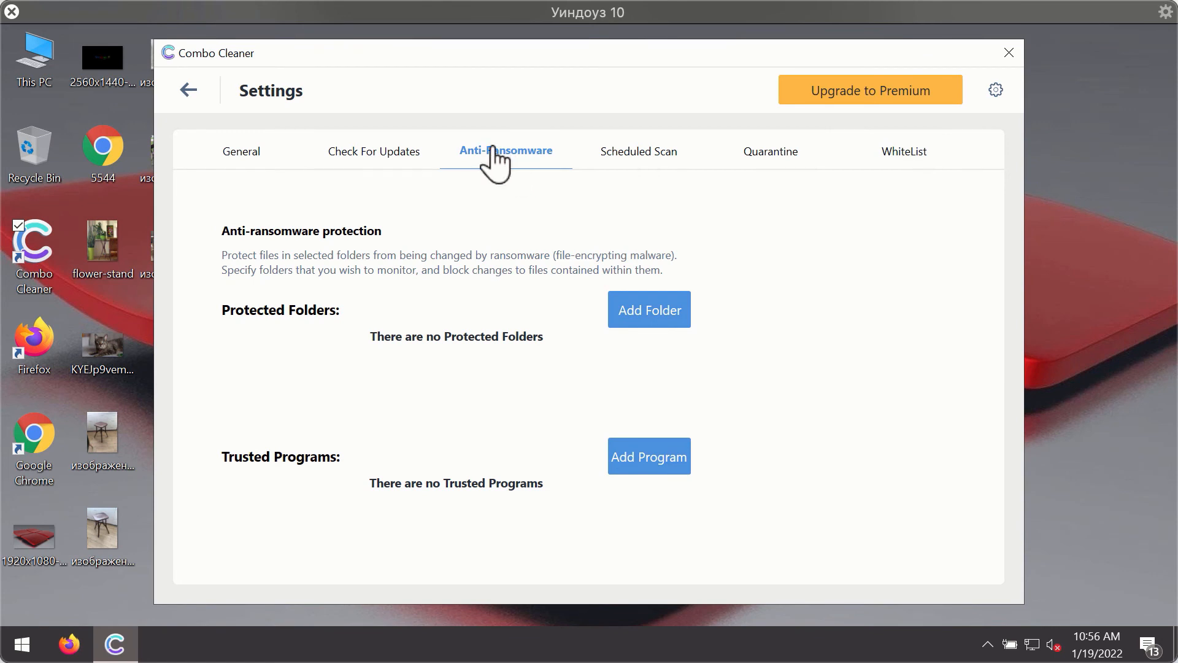
mouse_move(486, 165)
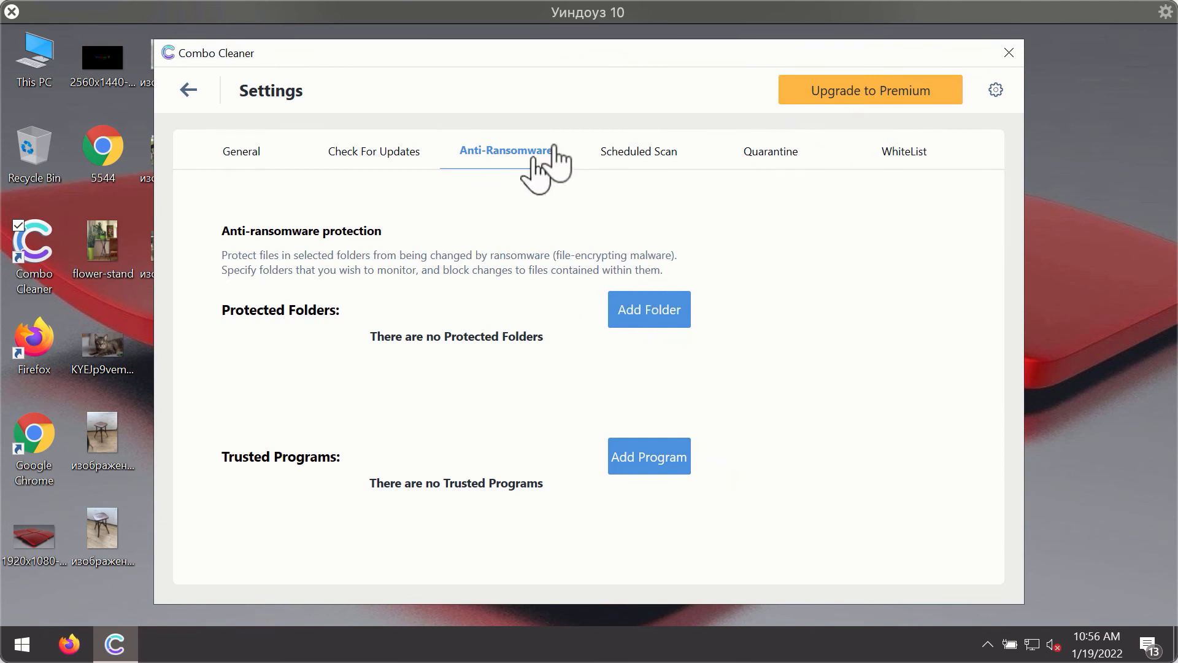
mouse_move(765, 177)
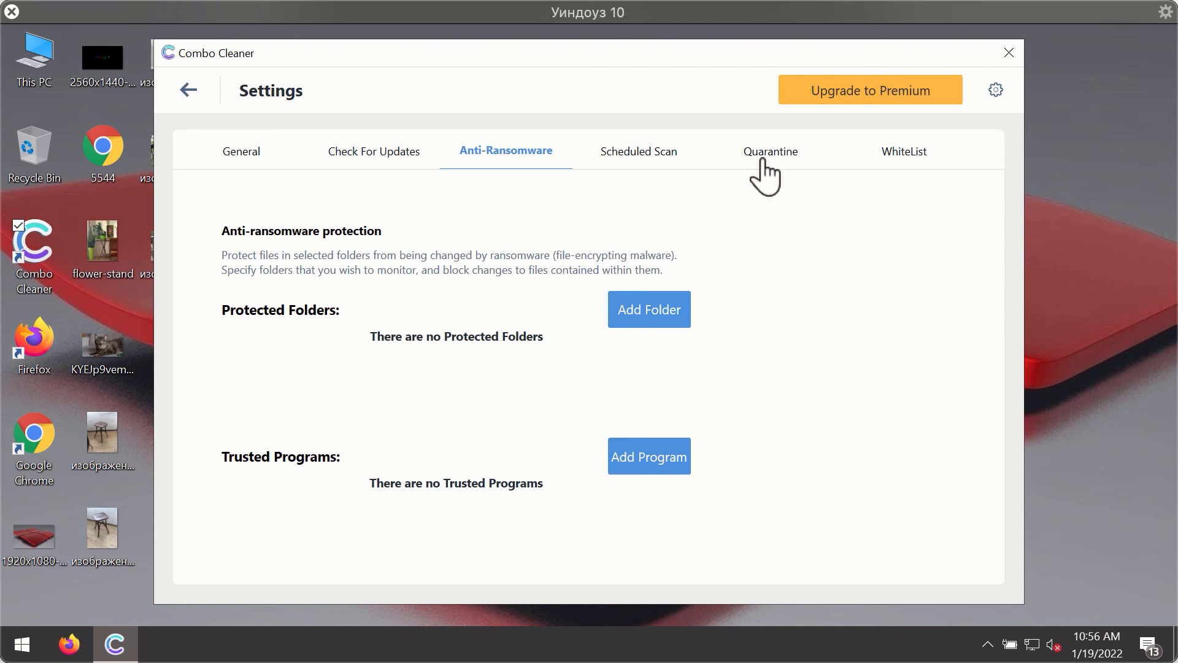
mouse_move(739, 176)
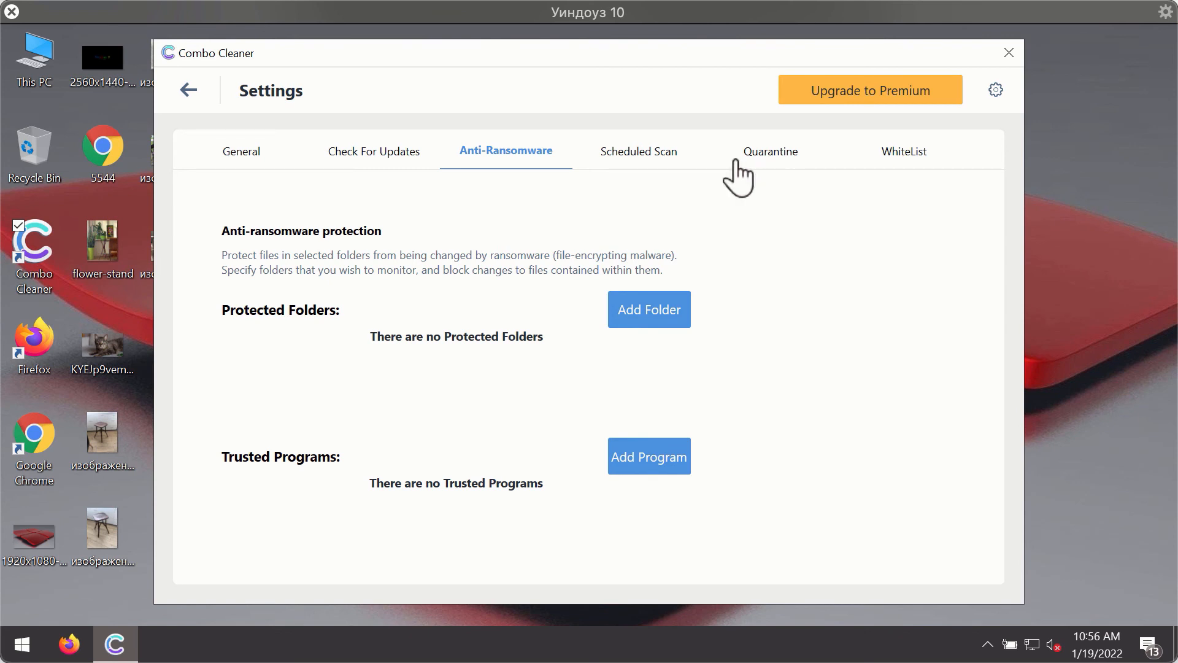
mouse_move(726, 81)
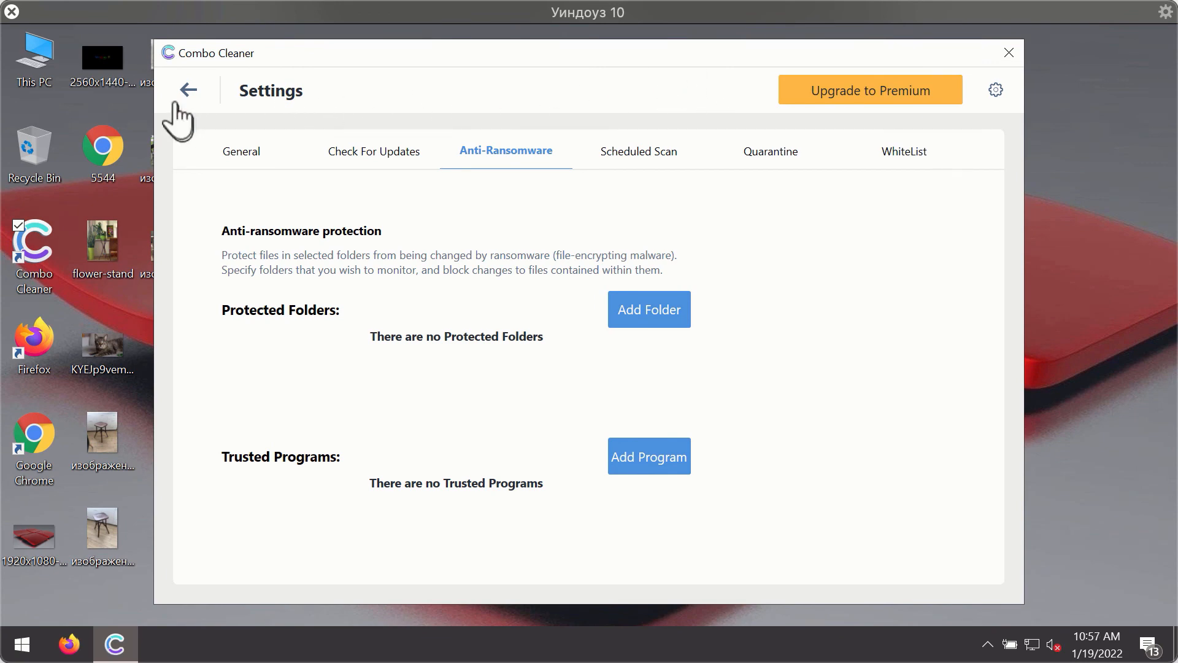
- Return to the quick scan, cancel it, and confirm Yes, leaving two threats listed
left_click(188, 89)
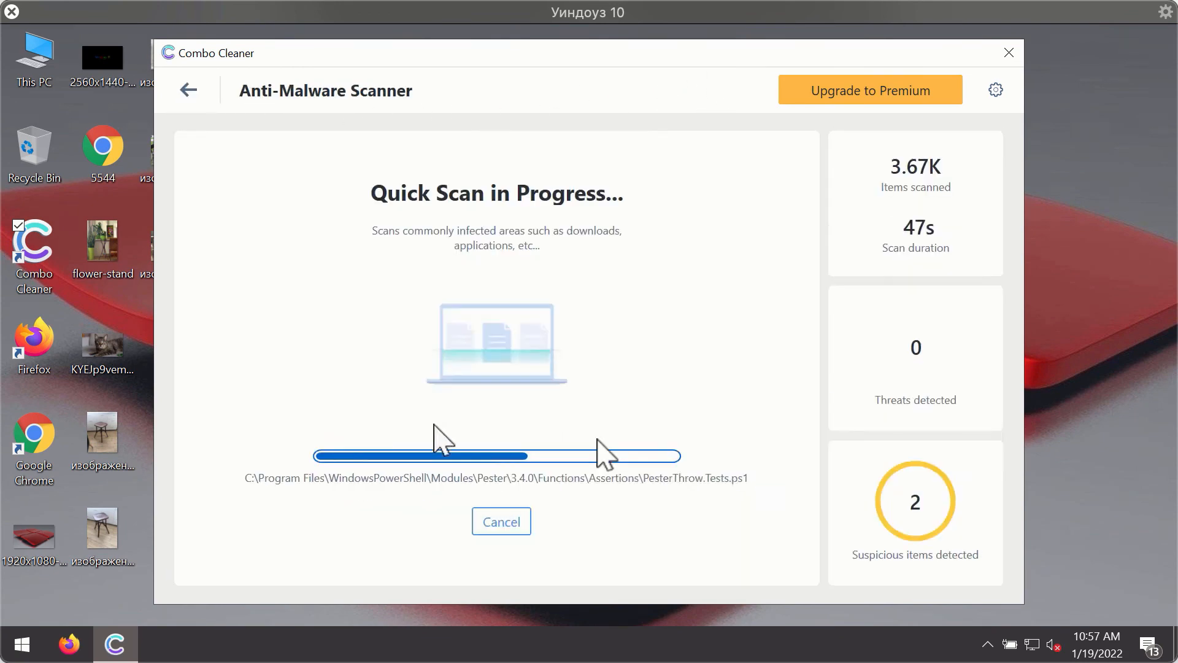
left_click(501, 521)
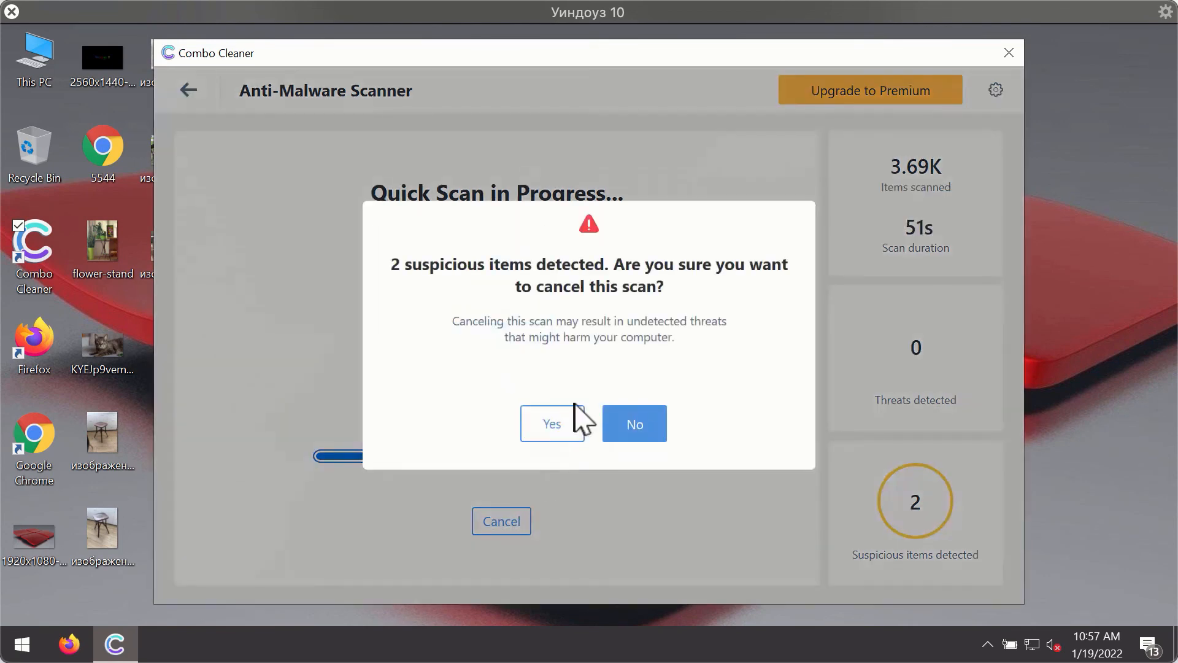
left_click(551, 423)
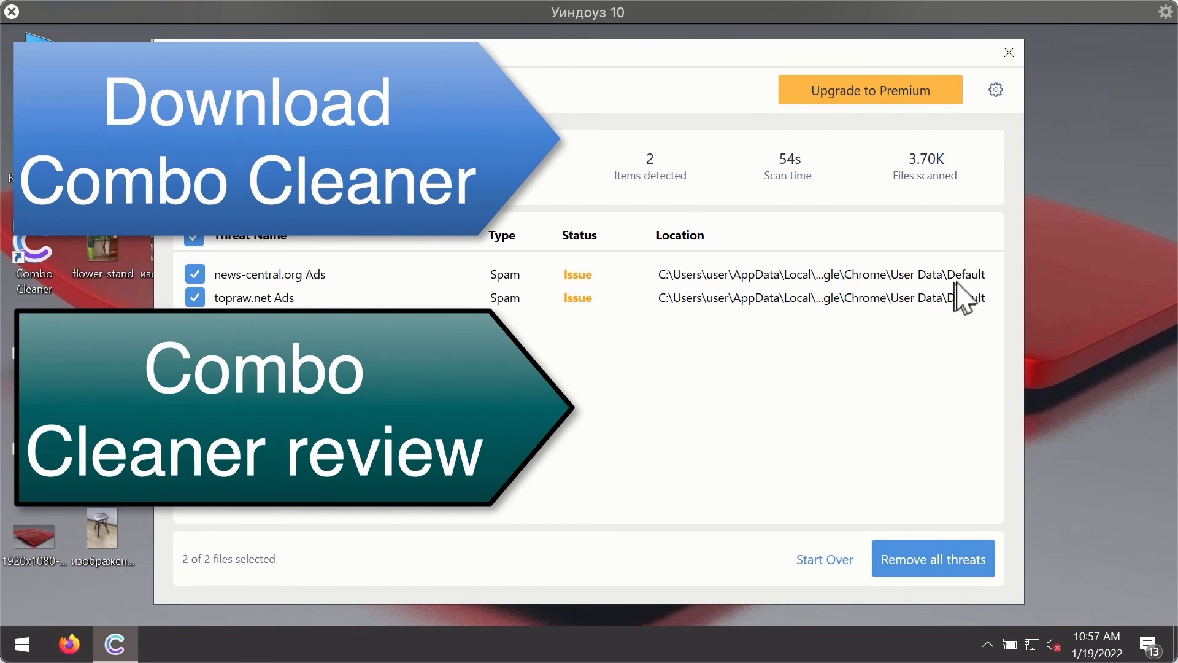
mouse_move(962, 188)
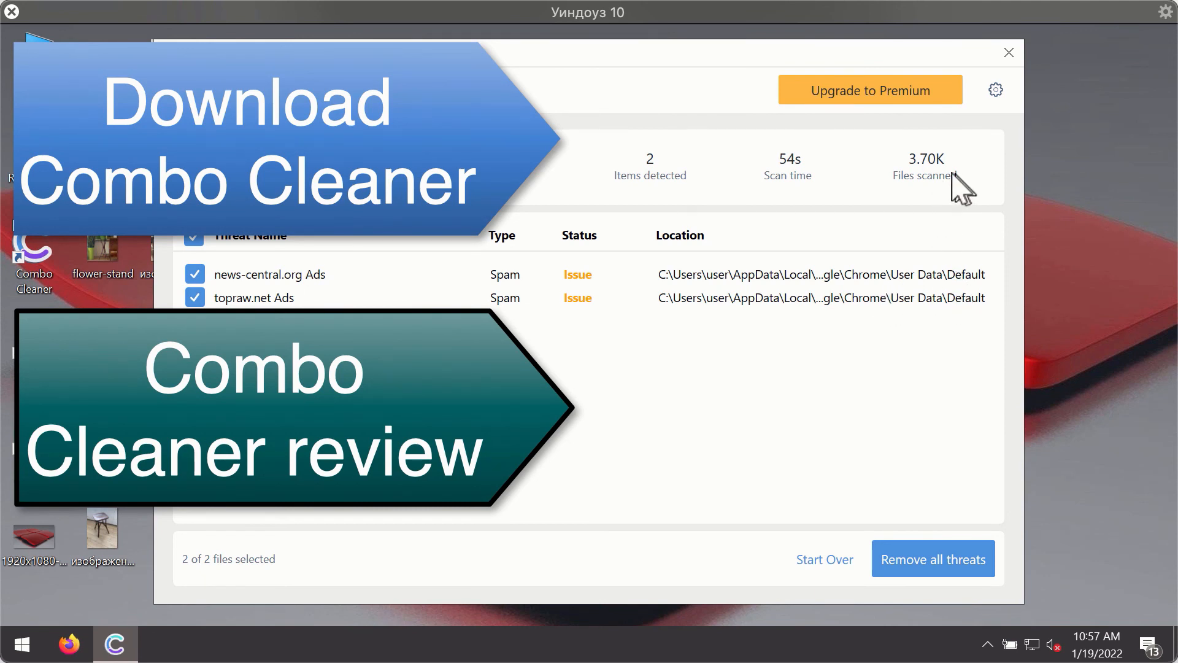
mouse_move(870, 304)
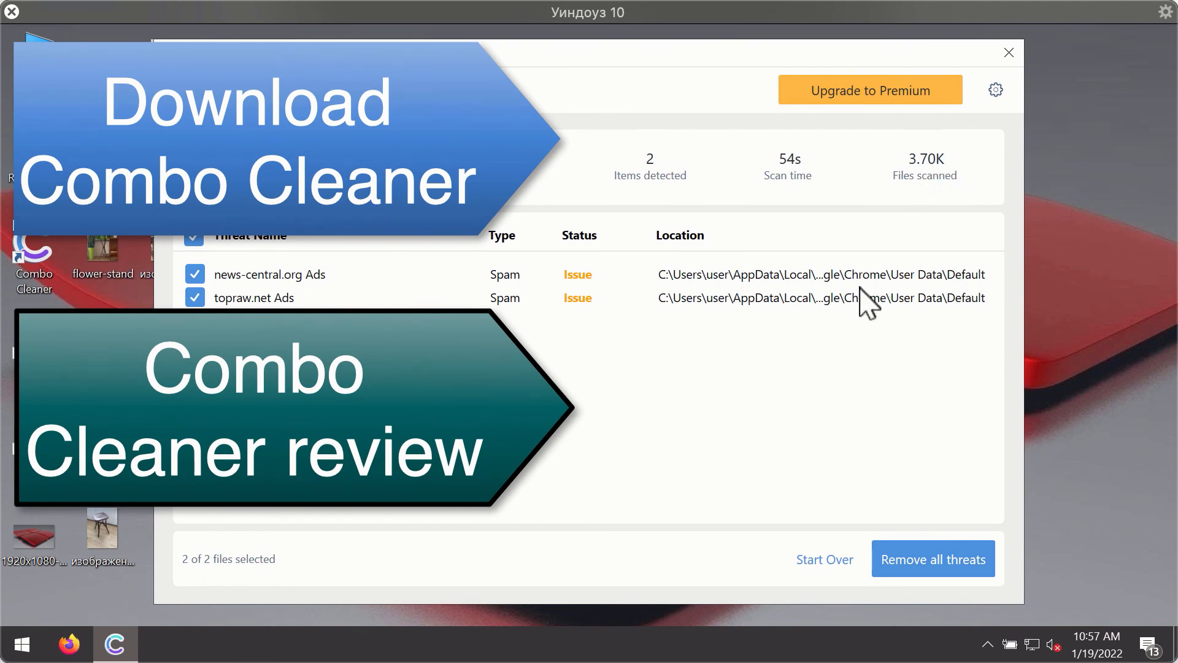